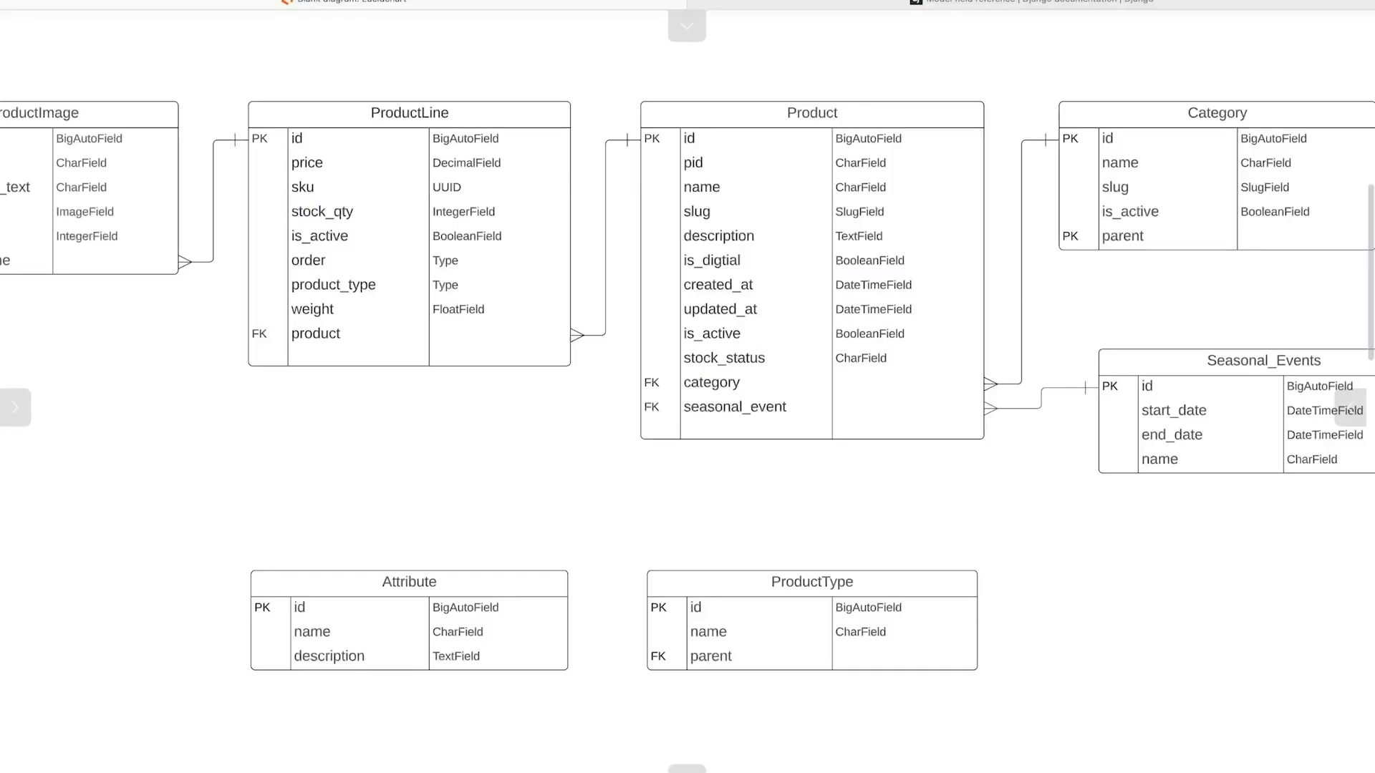
# Select the ProductLine table and append a new row below its product field.
pyautogui.click(409, 112)
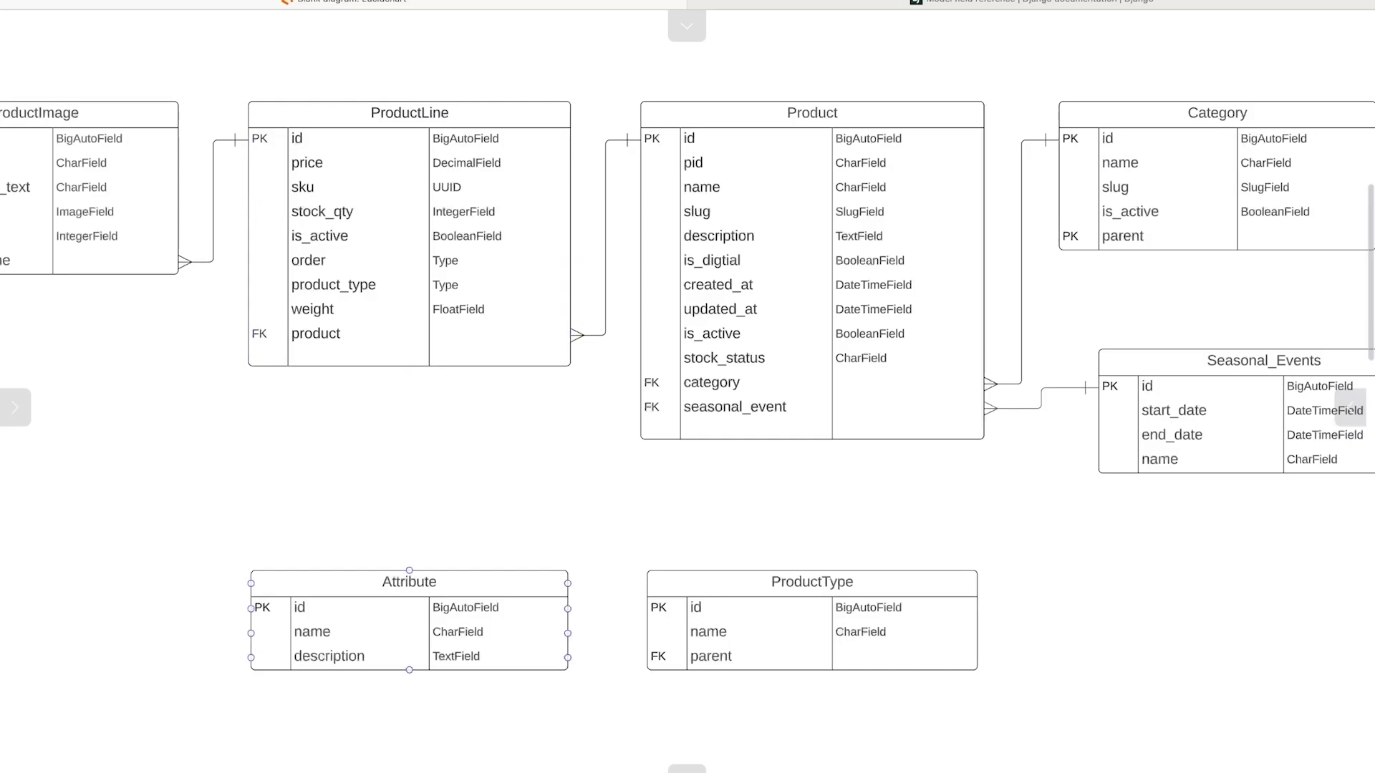
pyautogui.click(409, 113)
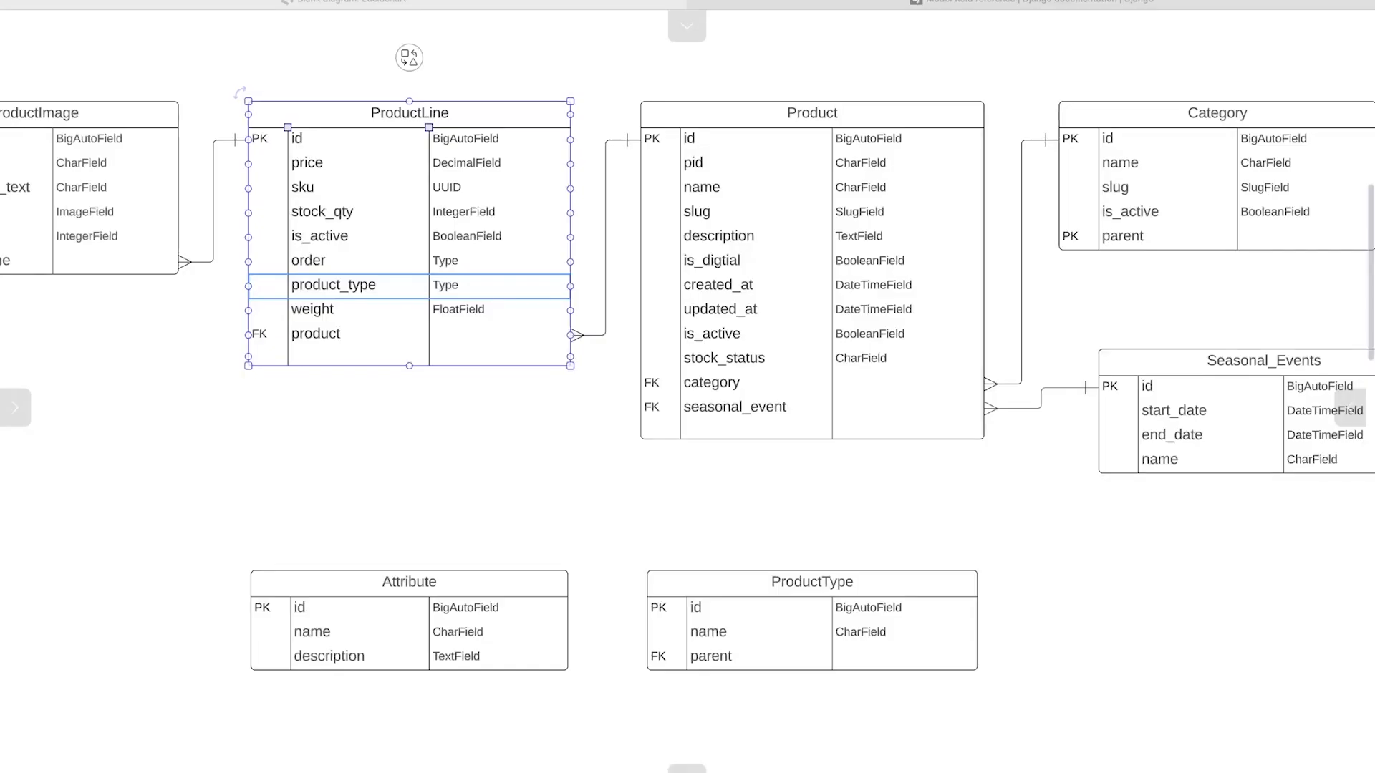
pyautogui.click(812, 112)
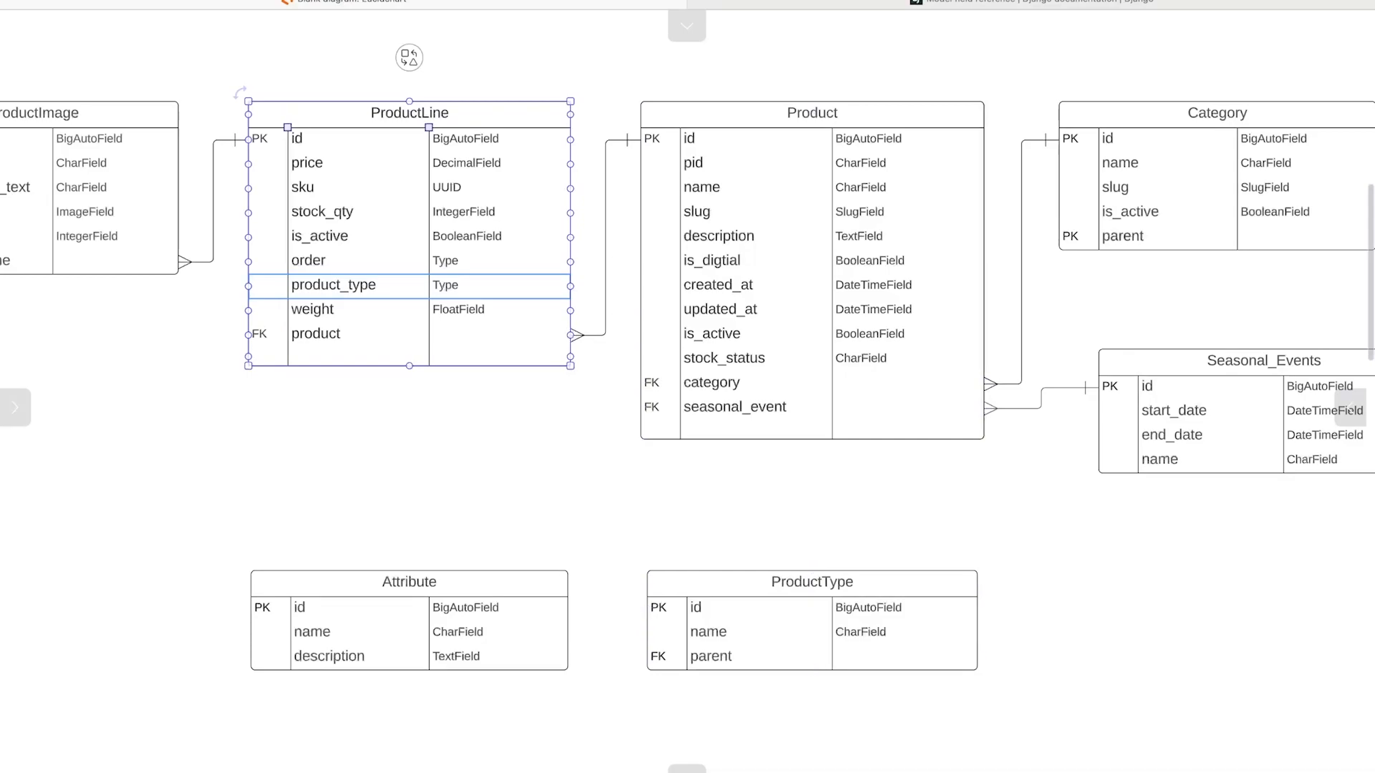
pyautogui.click(811, 112)
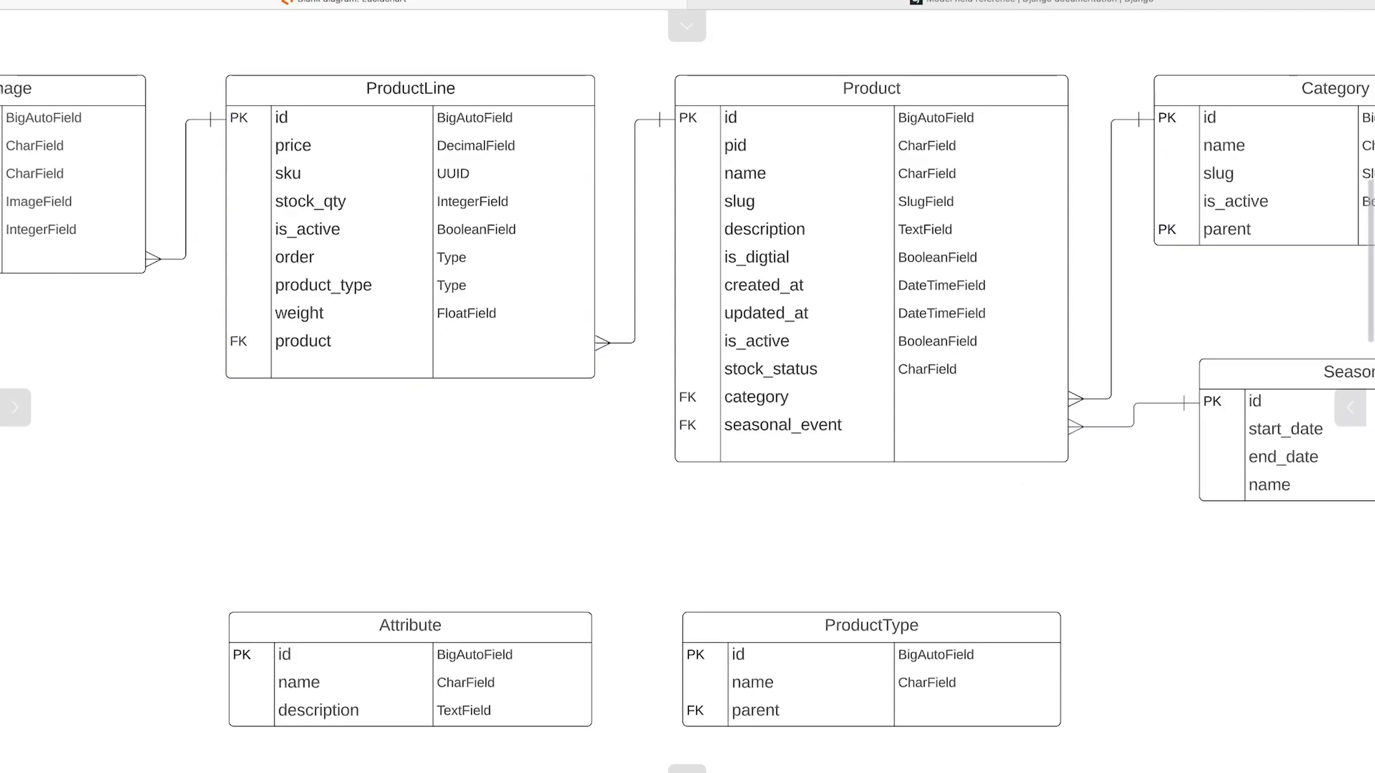
pyautogui.click(409, 625)
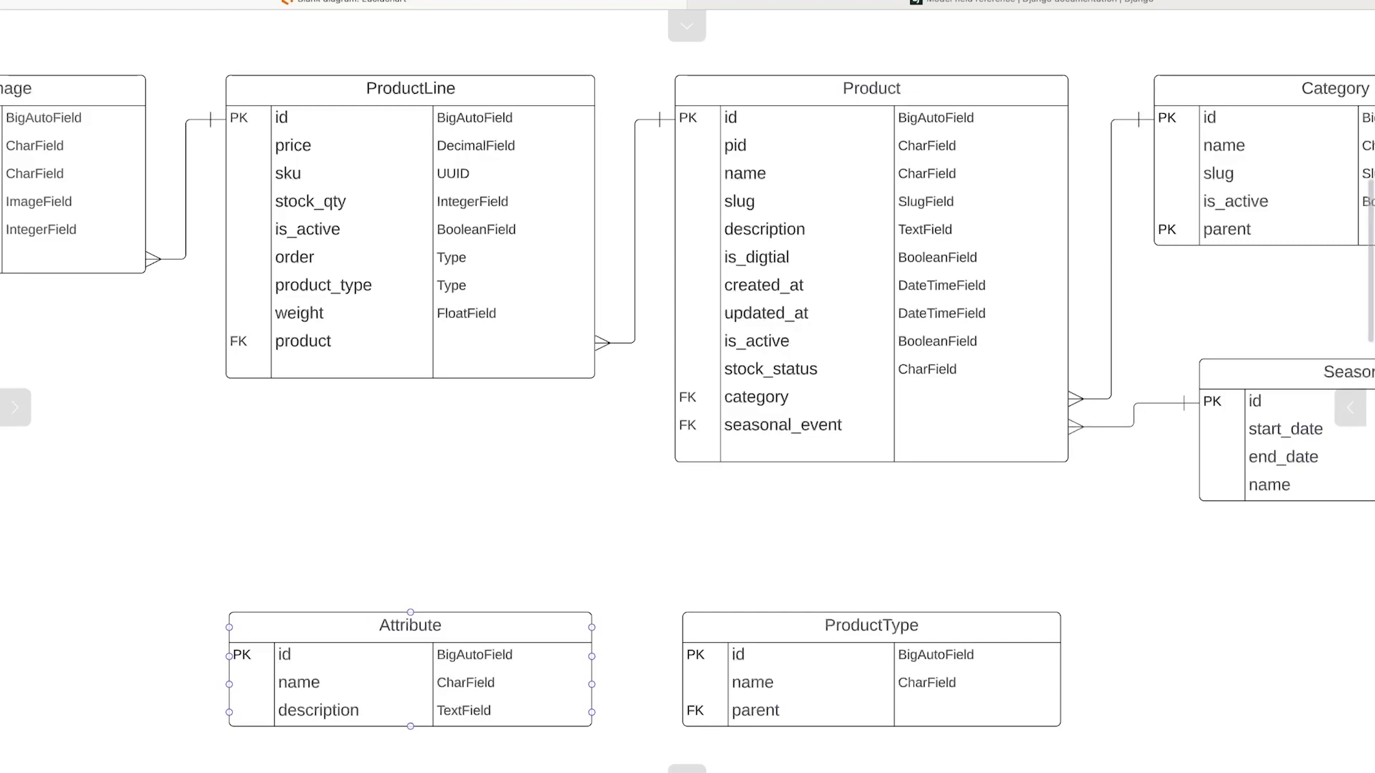
pyautogui.click(410, 88)
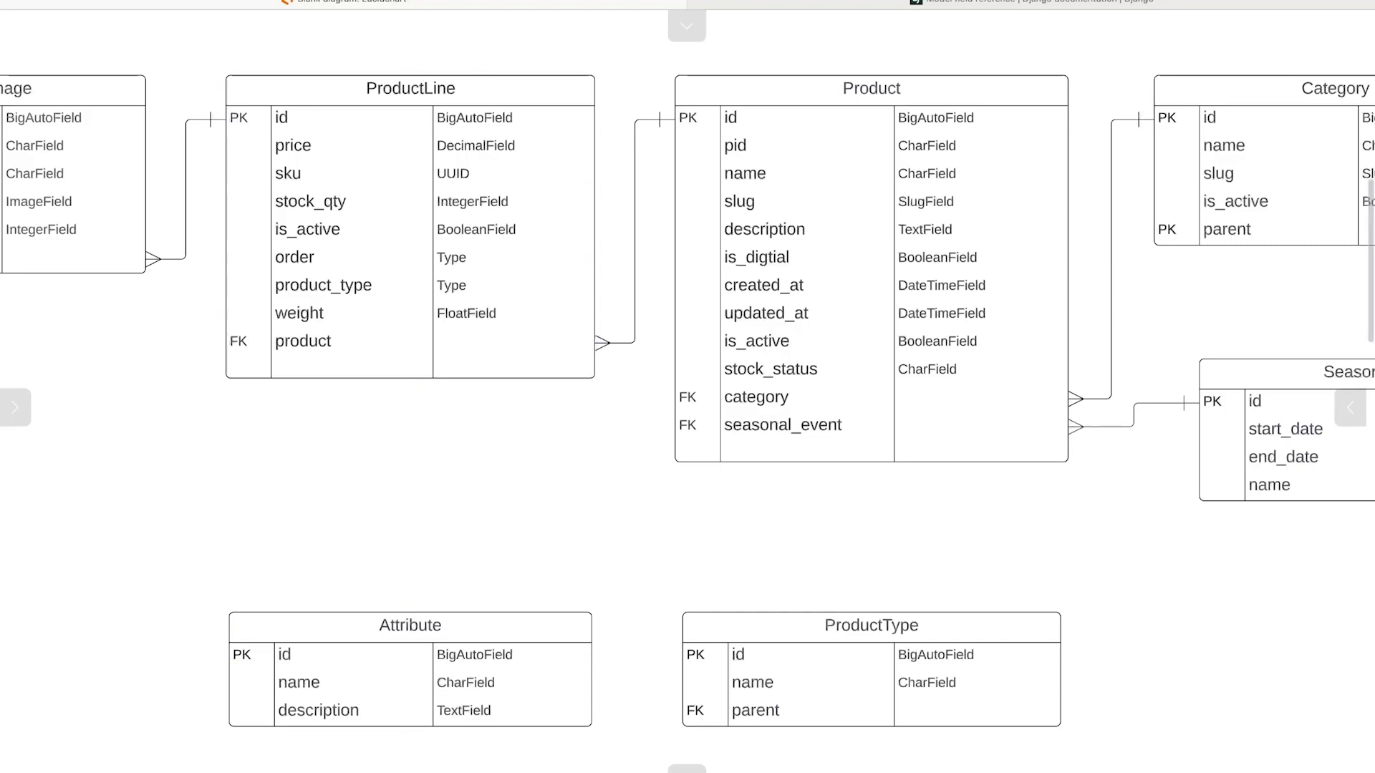
pyautogui.click(409, 88)
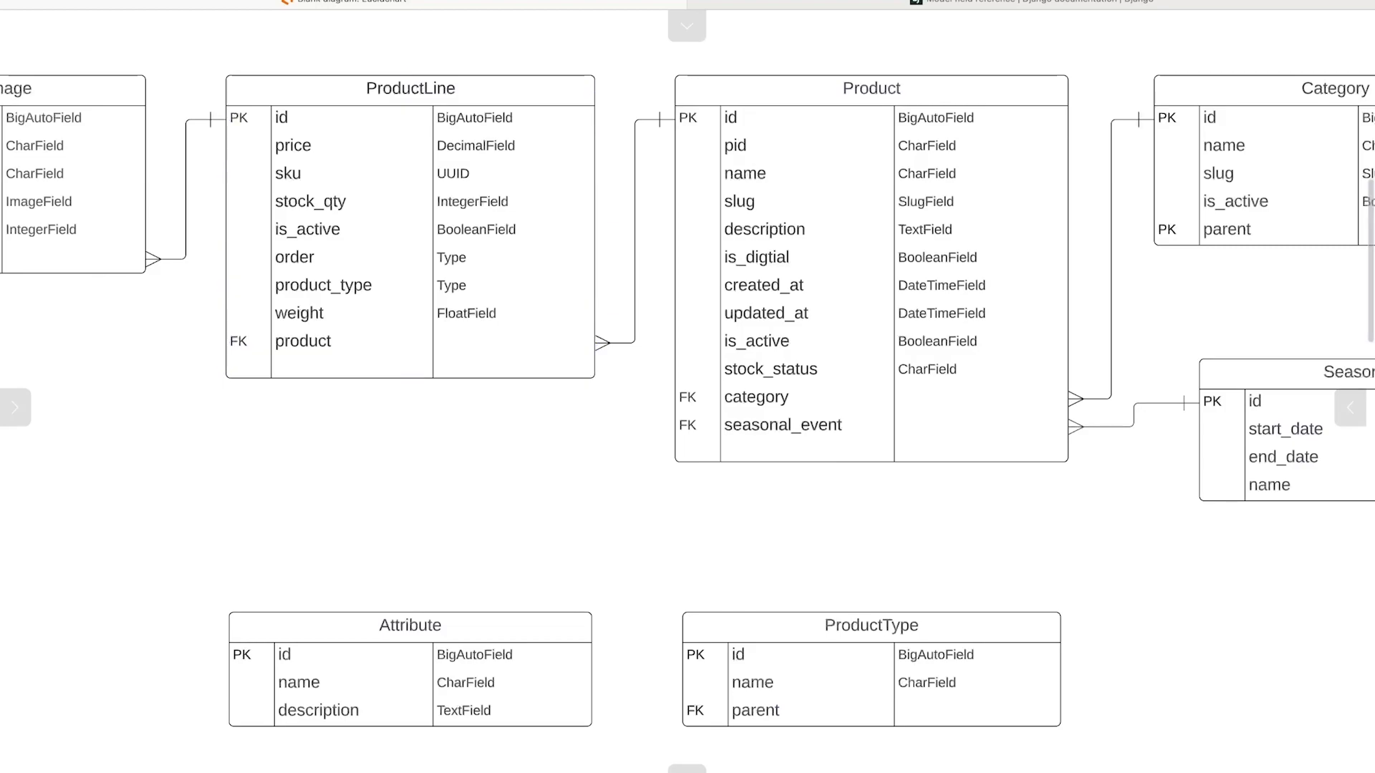
pyautogui.click(409, 87)
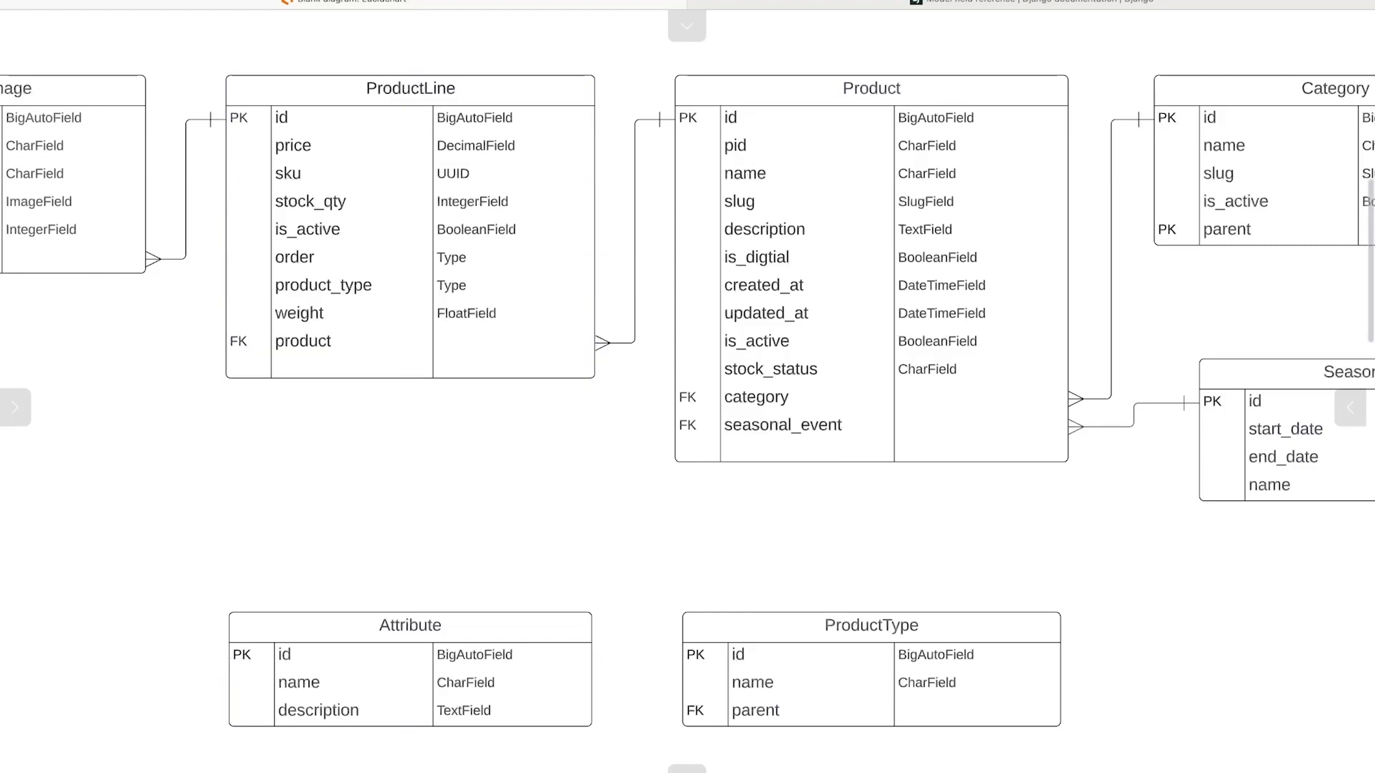
pyautogui.click(409, 88)
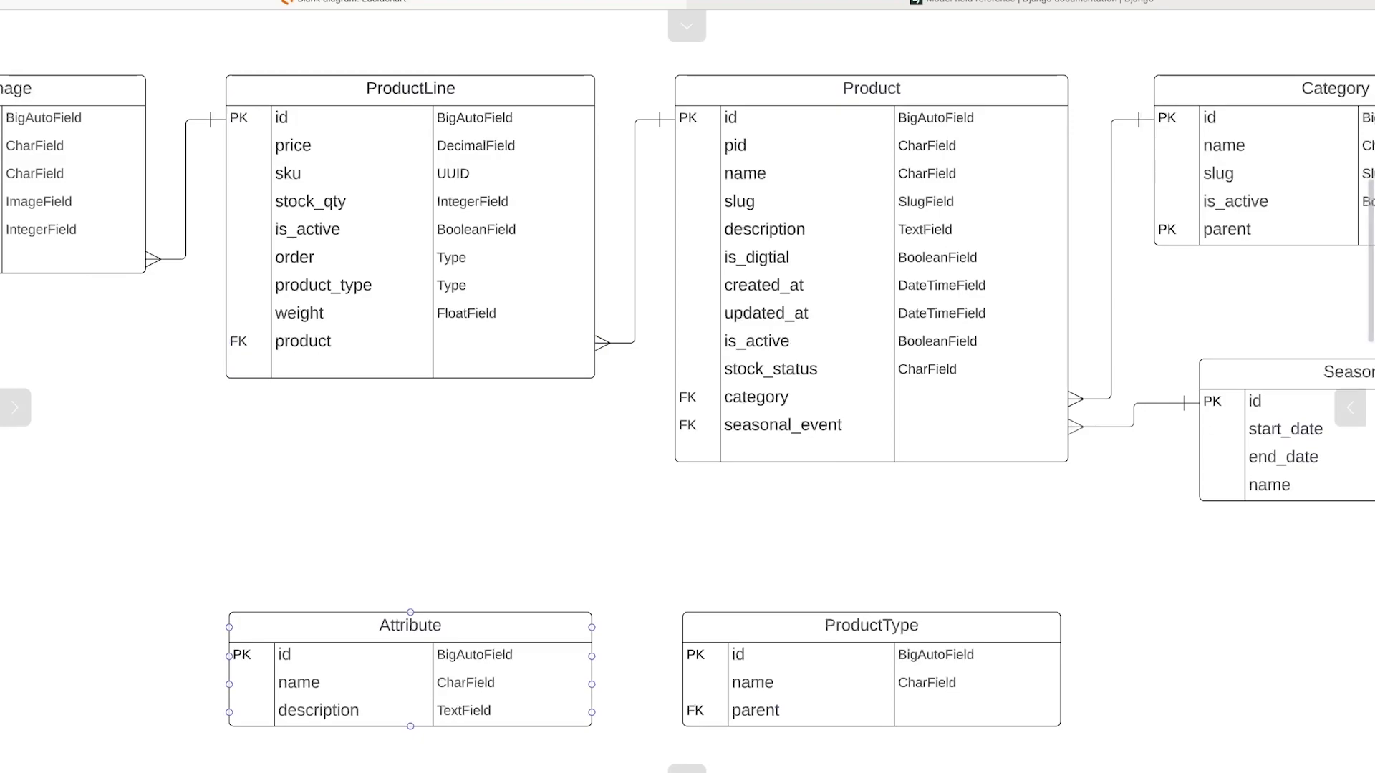
pyautogui.click(409, 88)
pyautogui.write('M')
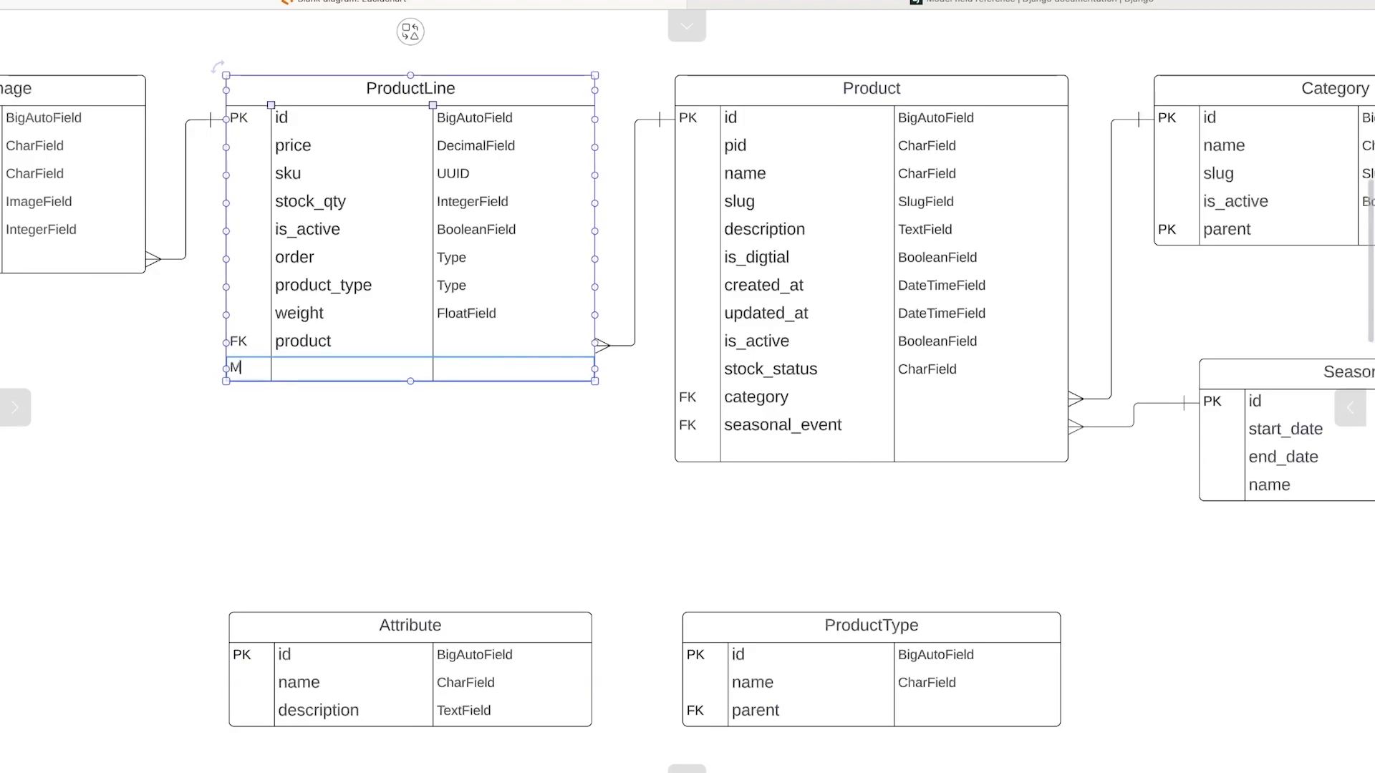
# Complete the new ProductLine row with key M2M and field name 'attribute'.
pyautogui.write('2M')
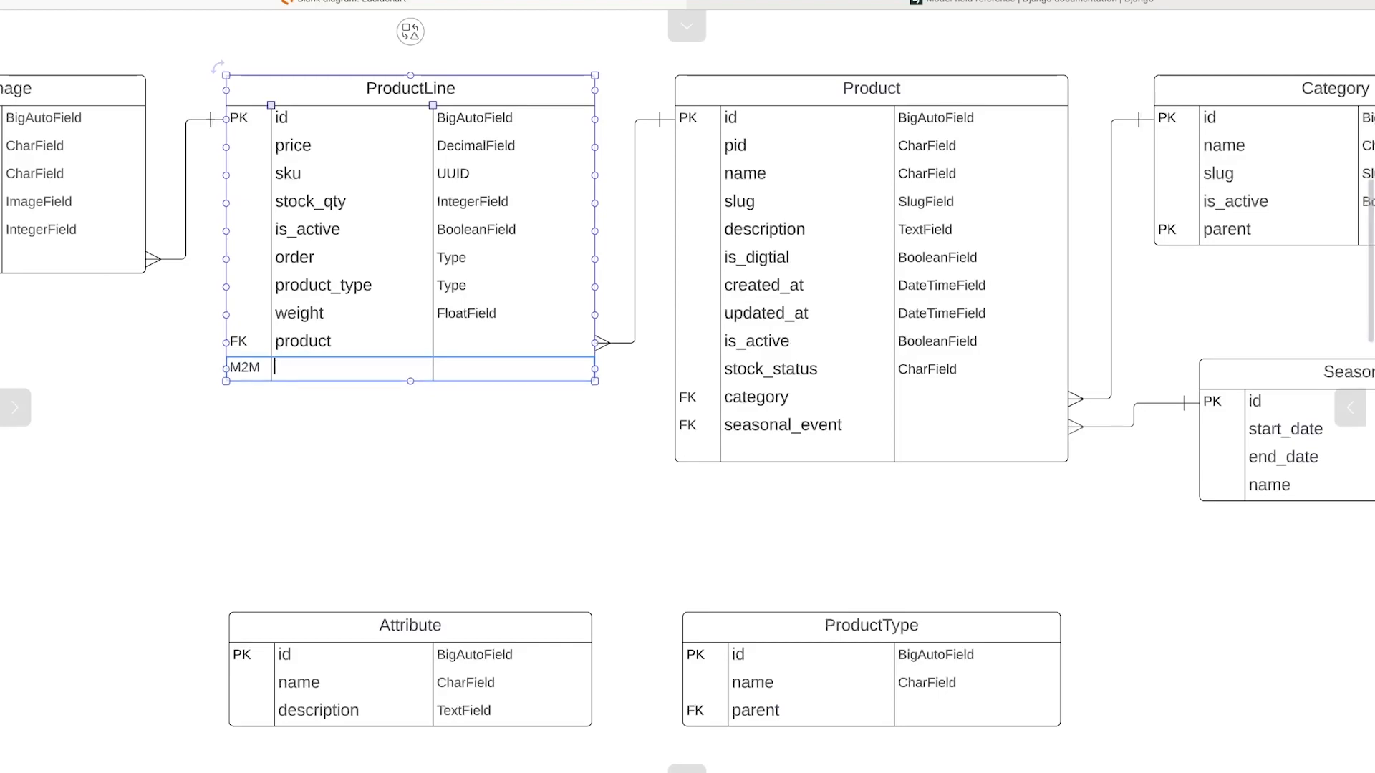
pyautogui.write('attribute')
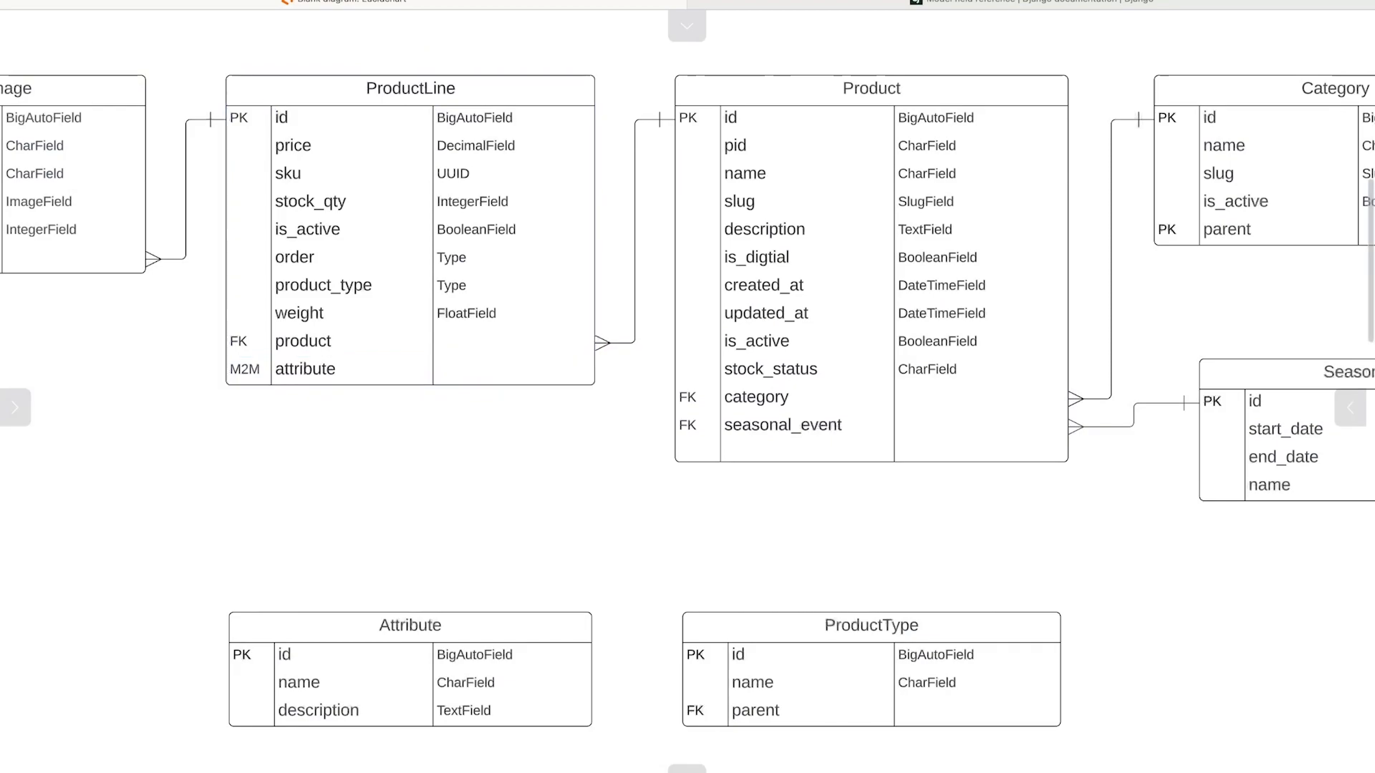
# Add an M2M row below seasonal_event in Product, leaving its name blank.
pyautogui.click(871, 87)
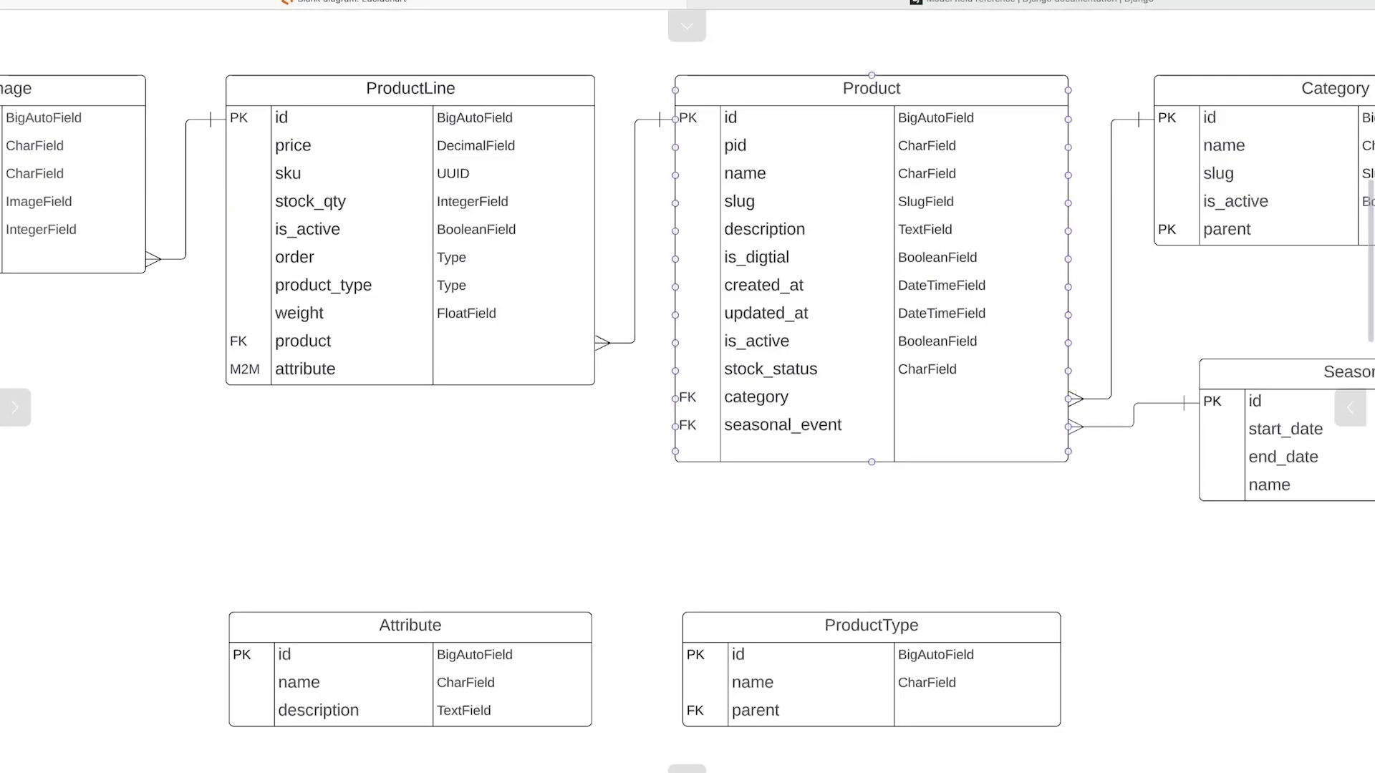
pyautogui.click(872, 625)
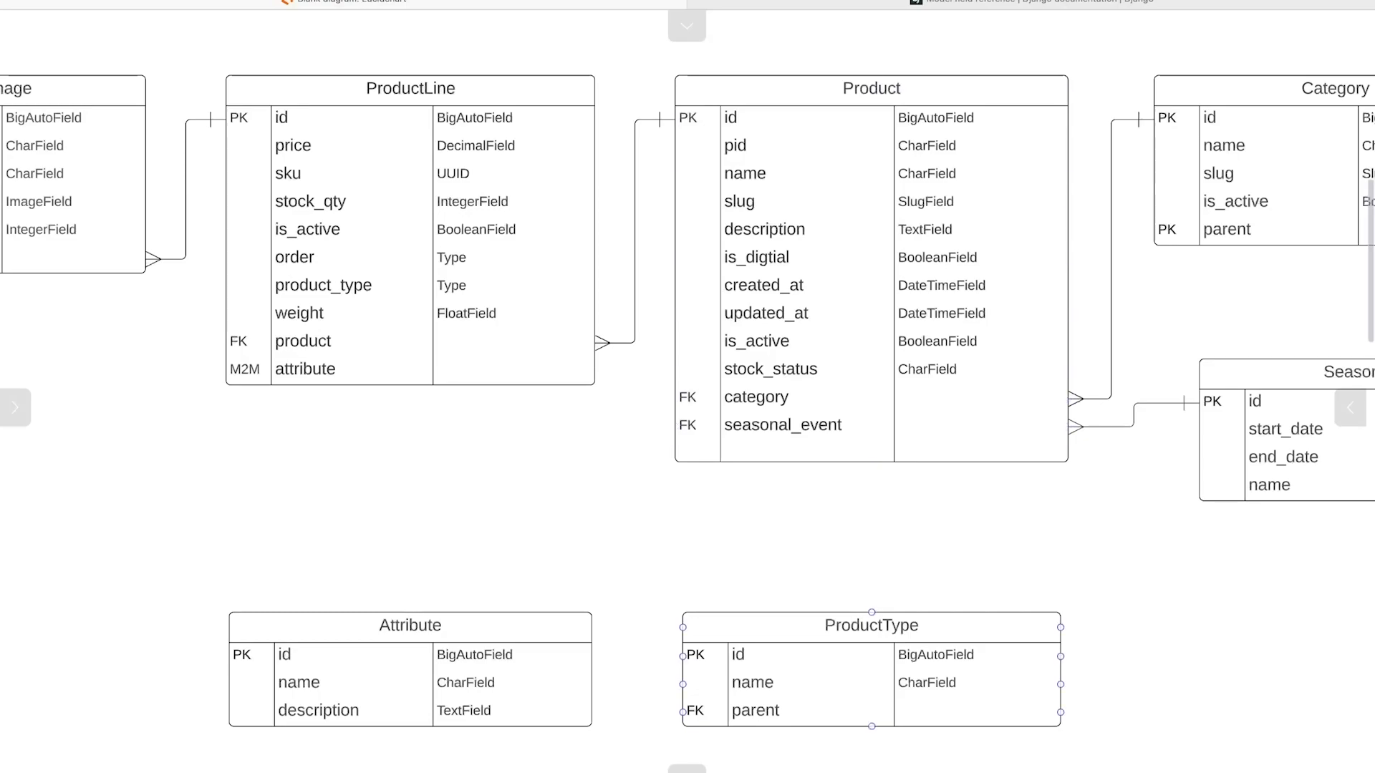
pyautogui.click(871, 87)
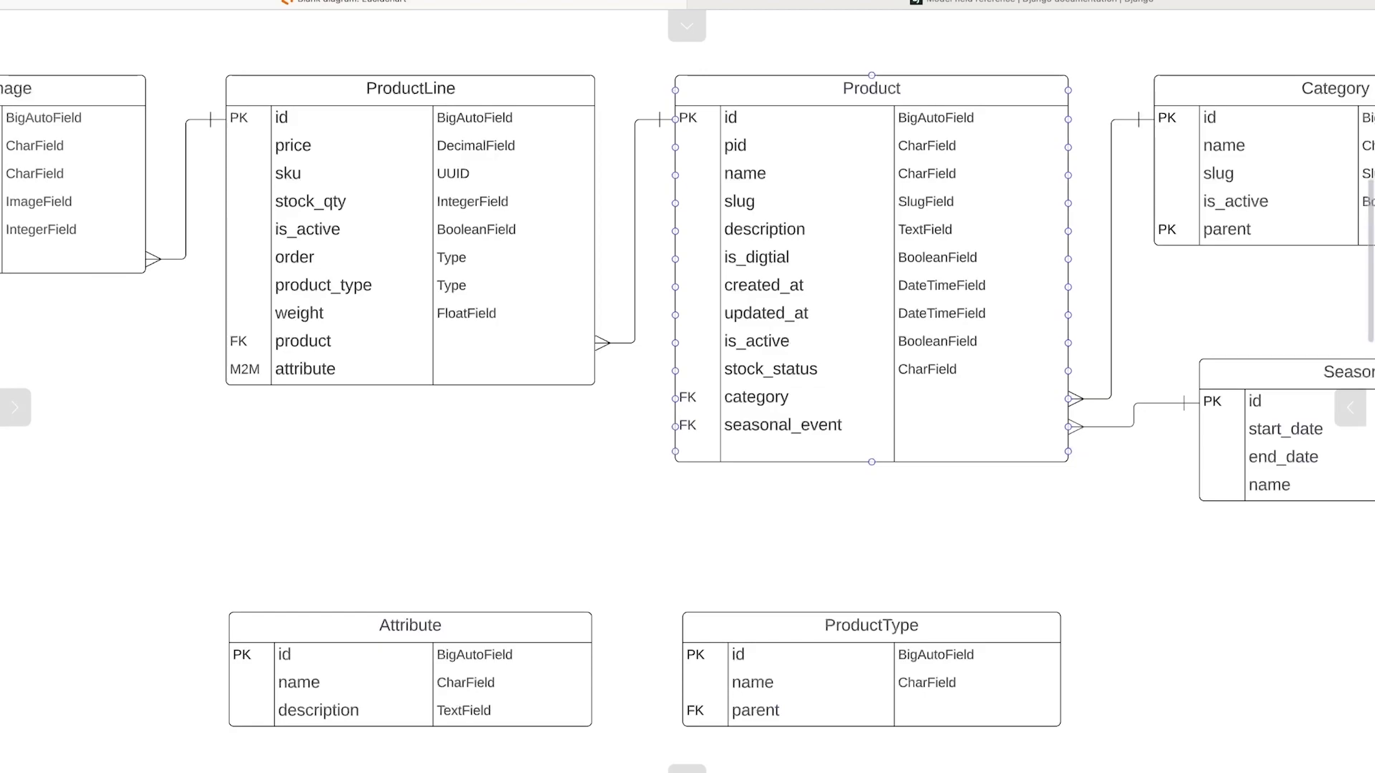
pyautogui.click(870, 626)
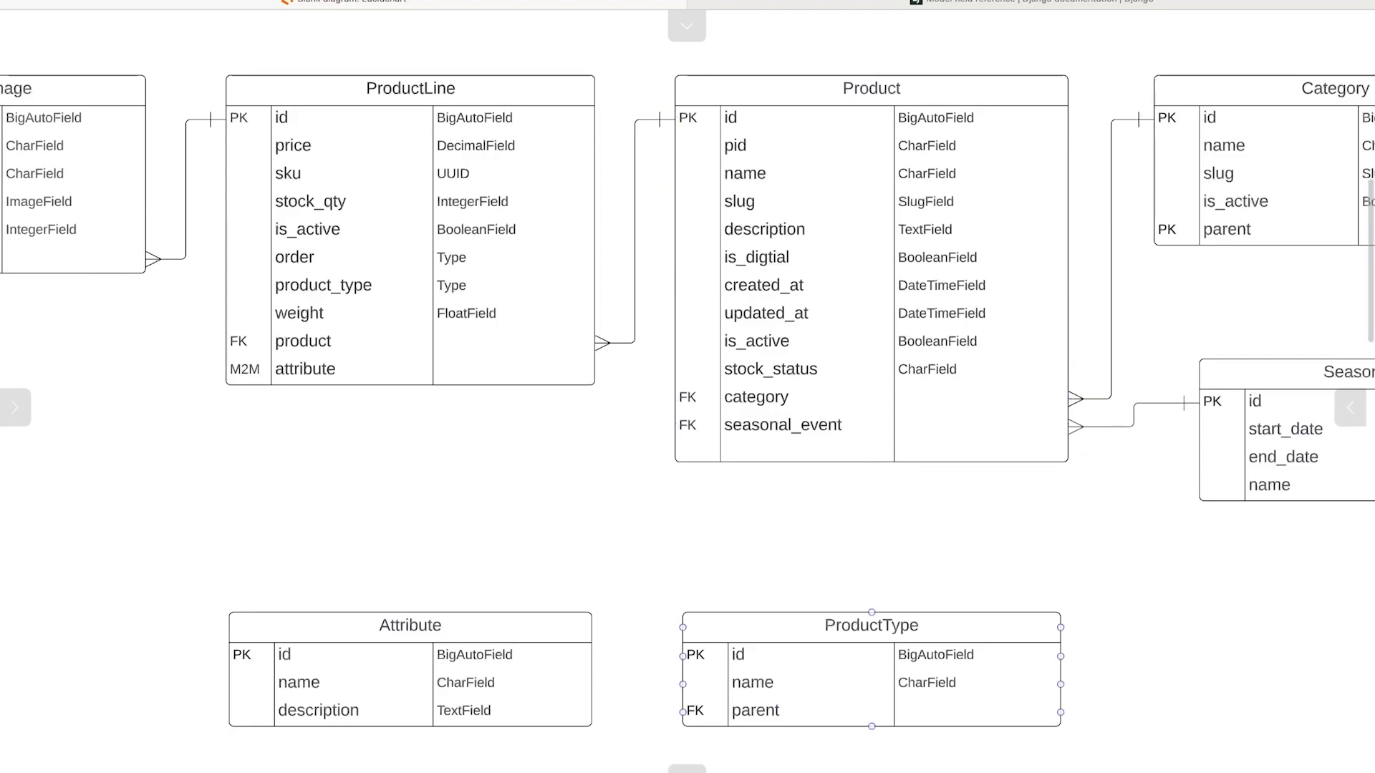
pyautogui.click(871, 87)
pyautogui.write('m2m')
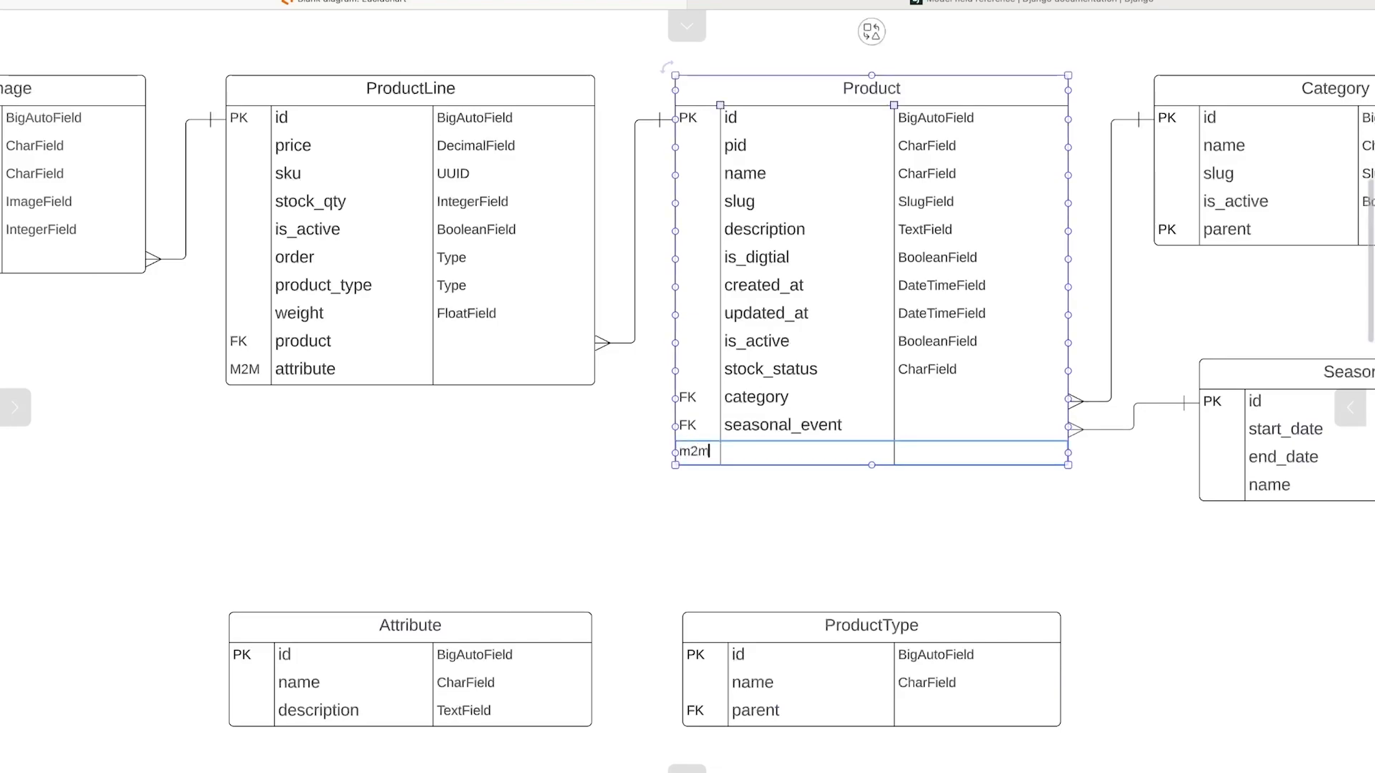
pyautogui.write('M@')
pyautogui.click(807, 452)
pyautogui.write('O')
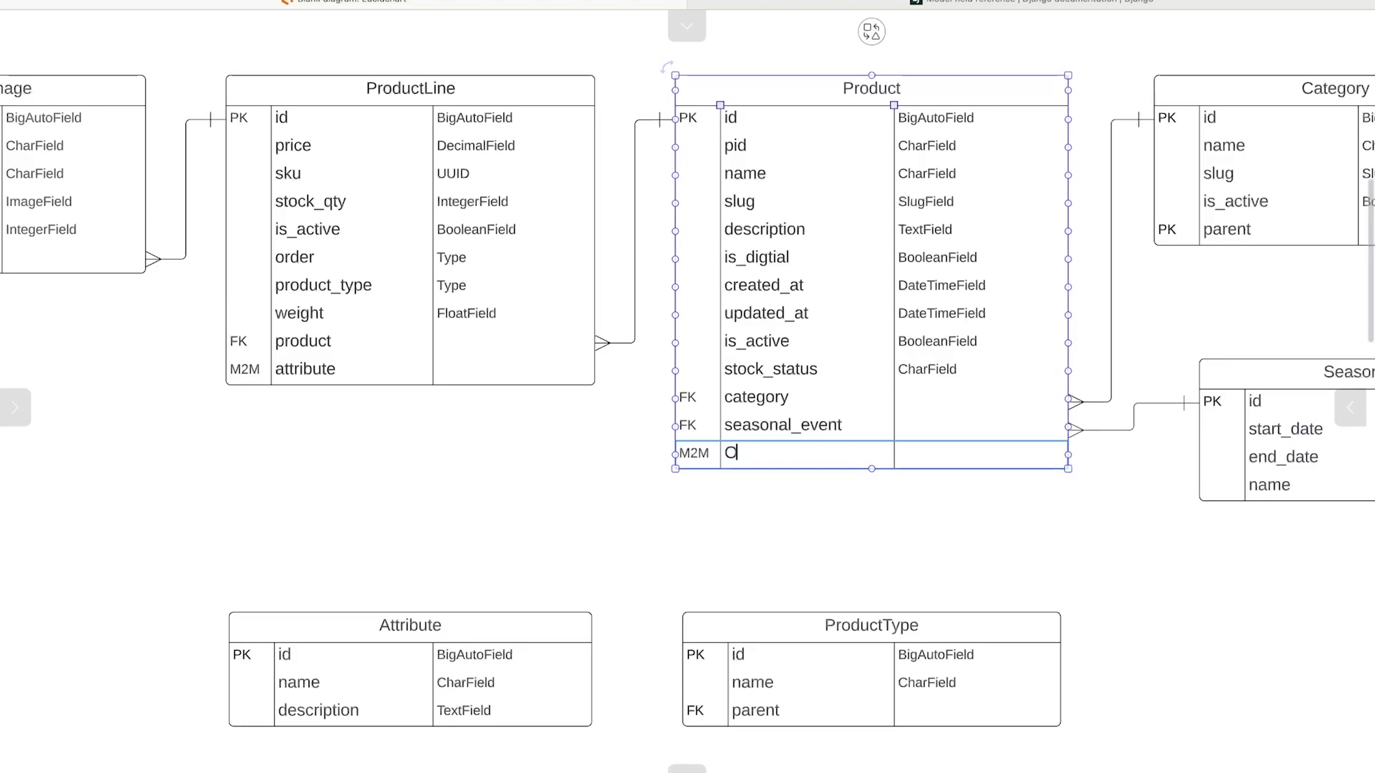
pyautogui.press('Backspace')
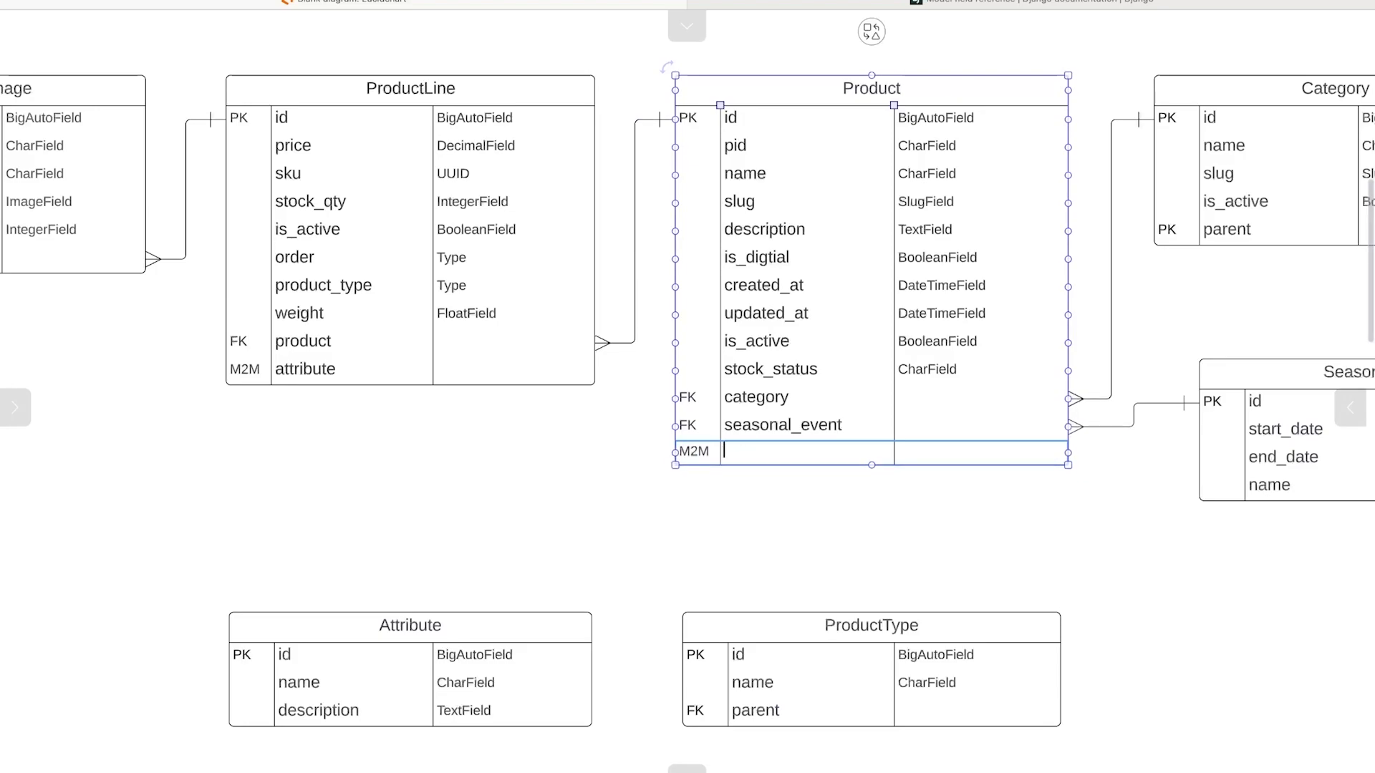